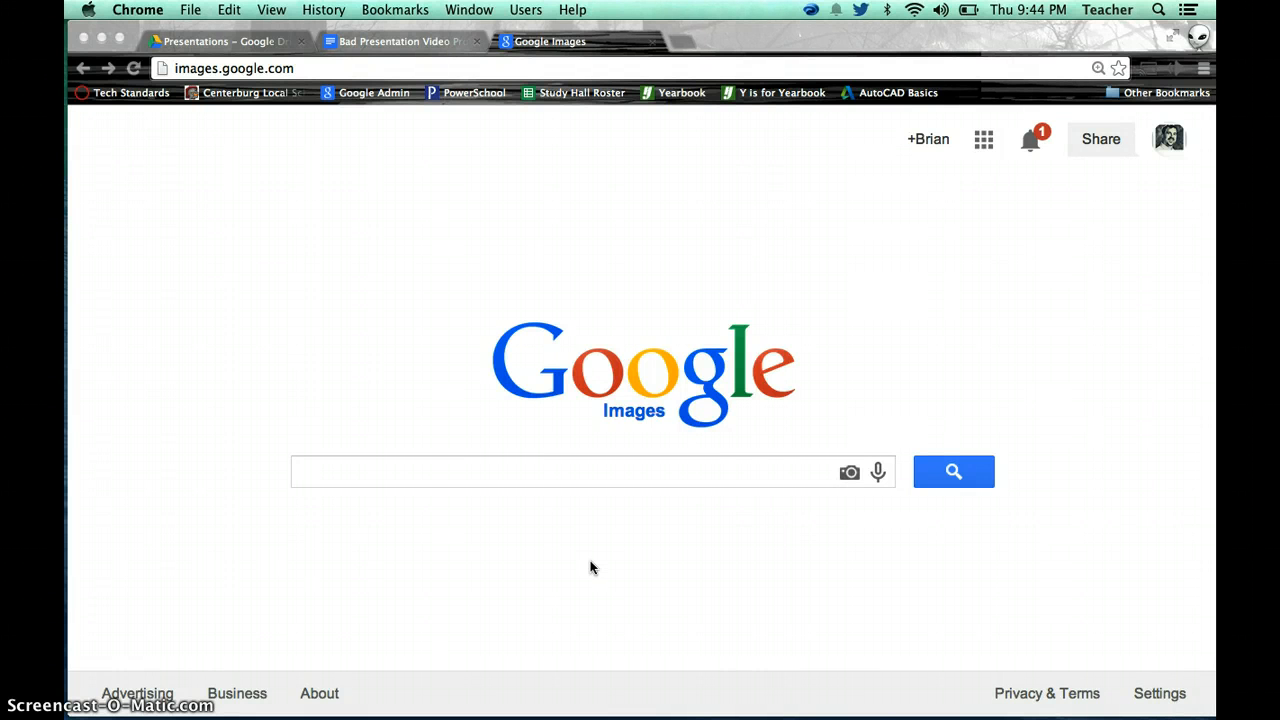
mouse_move(556, 348)
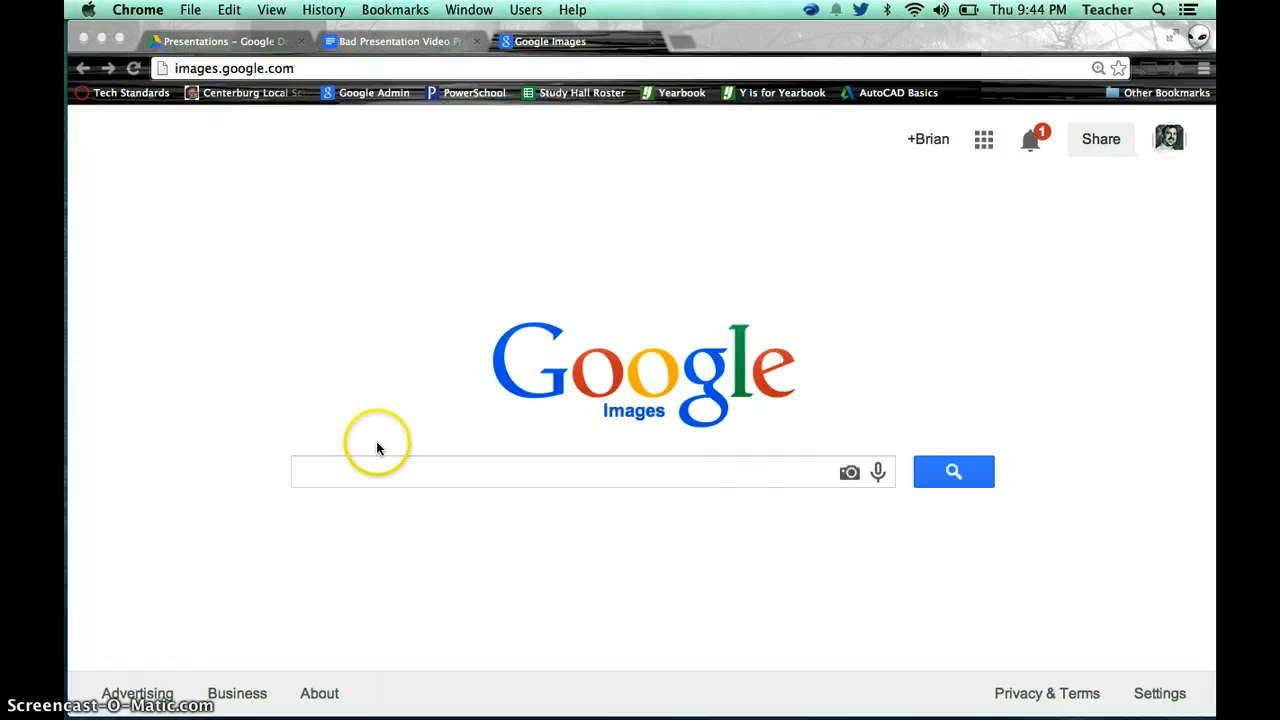
mouse_move(310, 368)
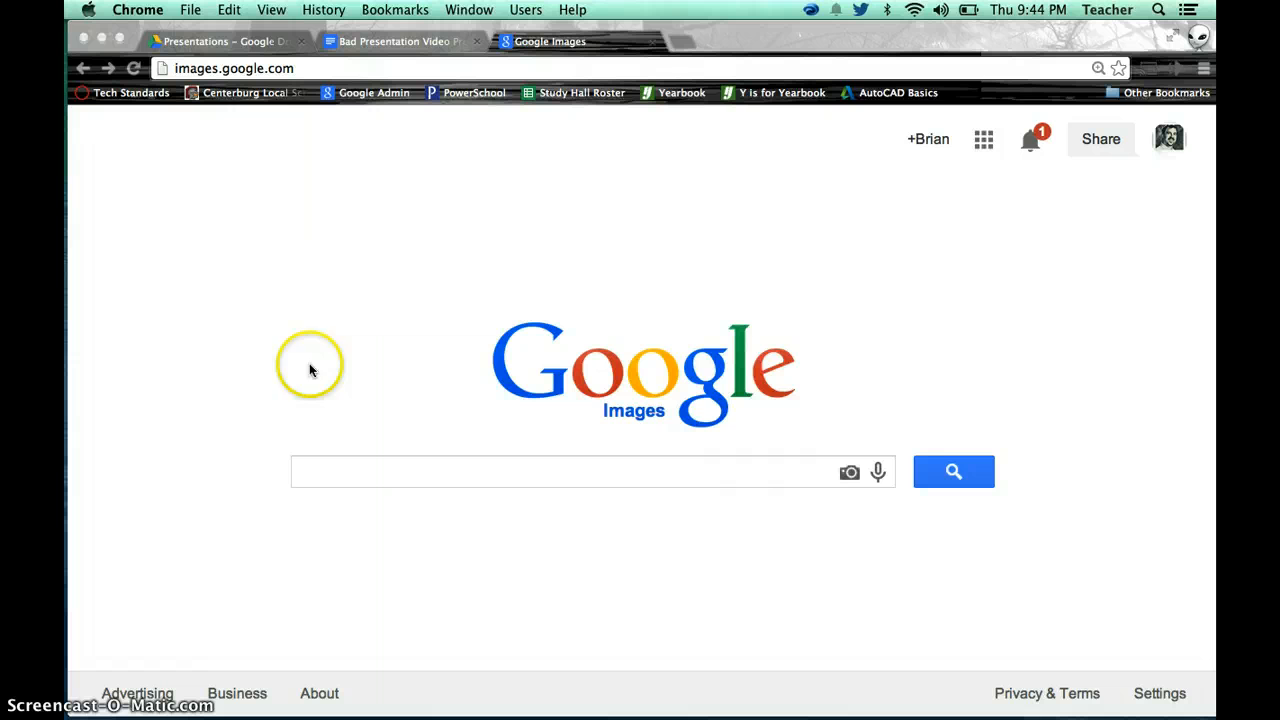
mouse_move(602, 448)
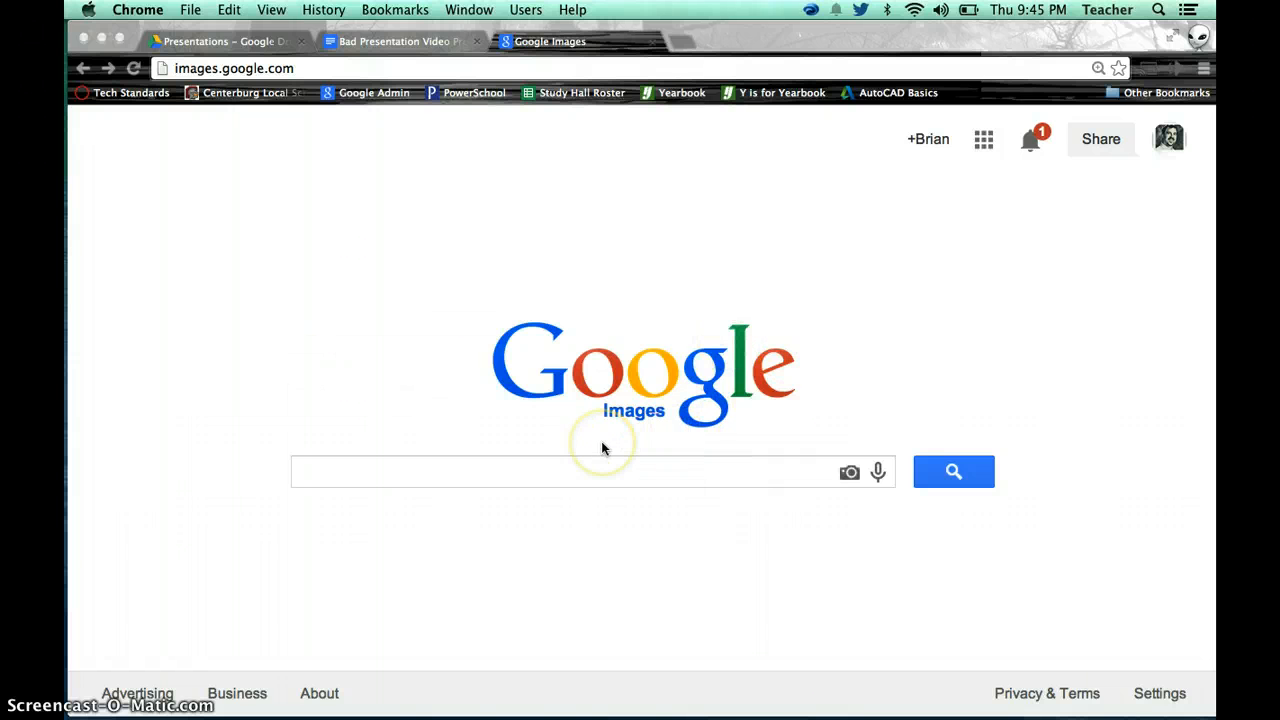
mouse_move(496, 436)
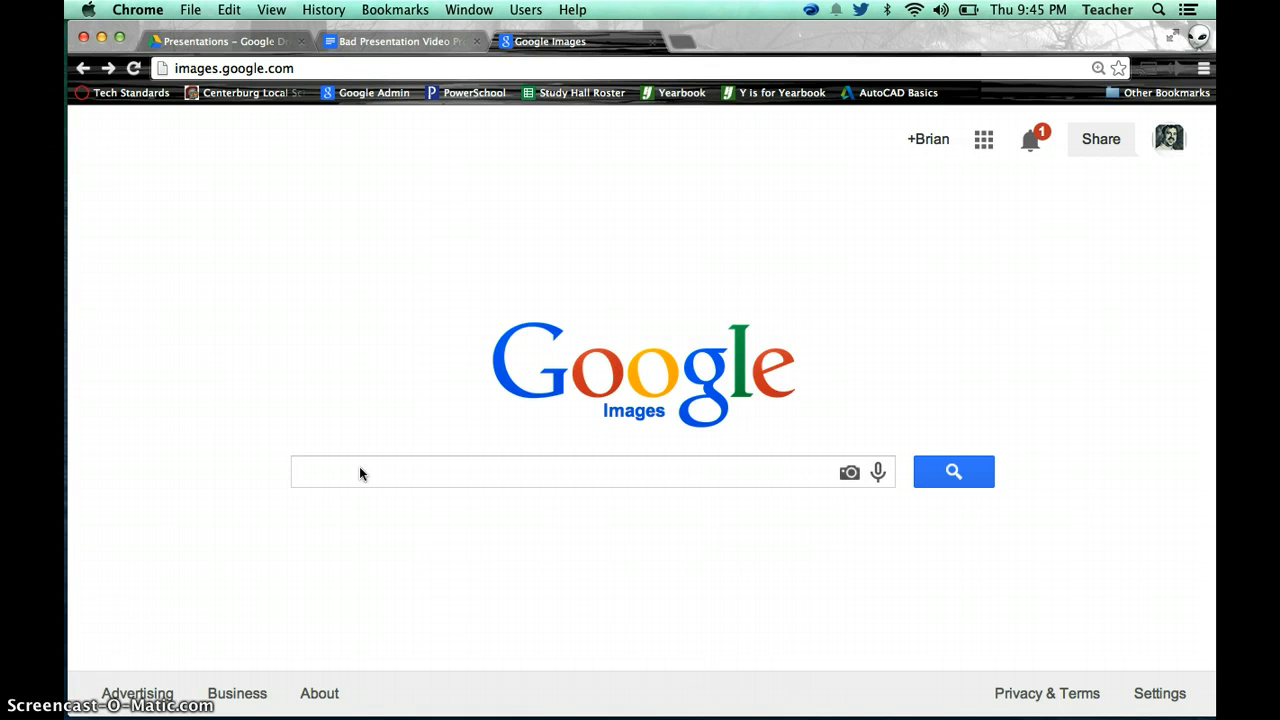
Step: Search Google Images for 'bad presentation visual' and scan the result grid
text(bad)
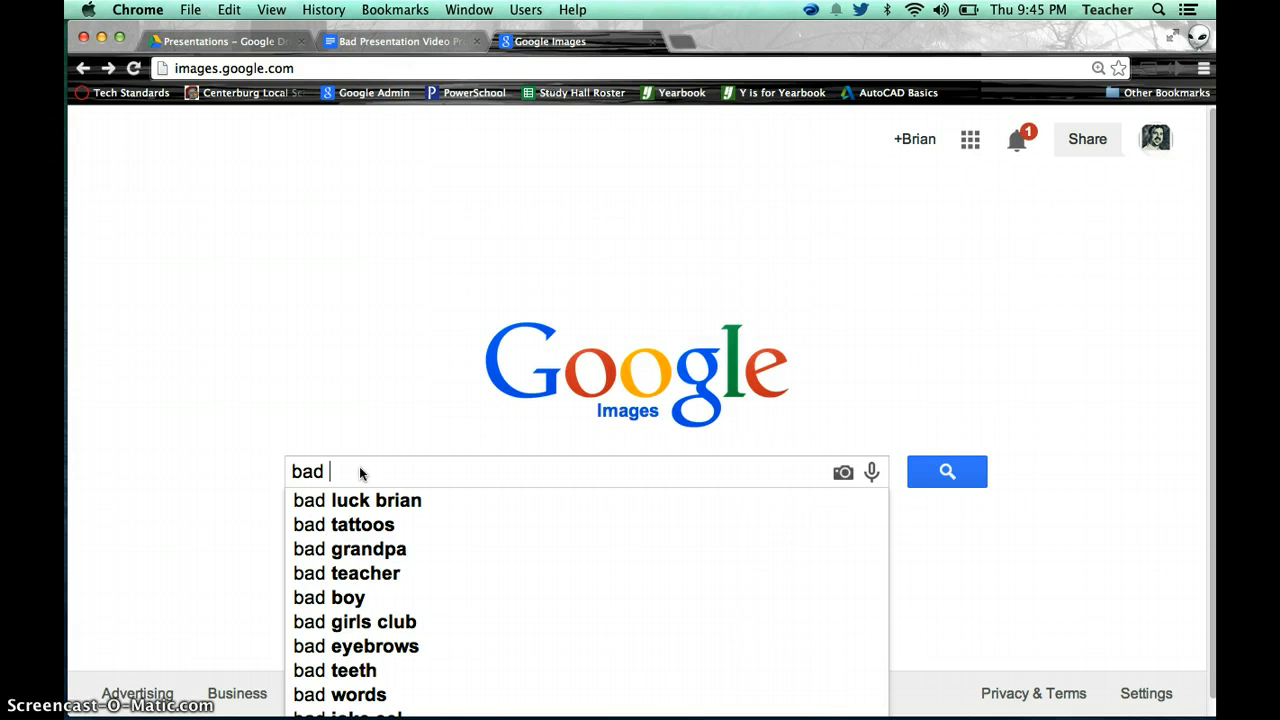
text(prest)
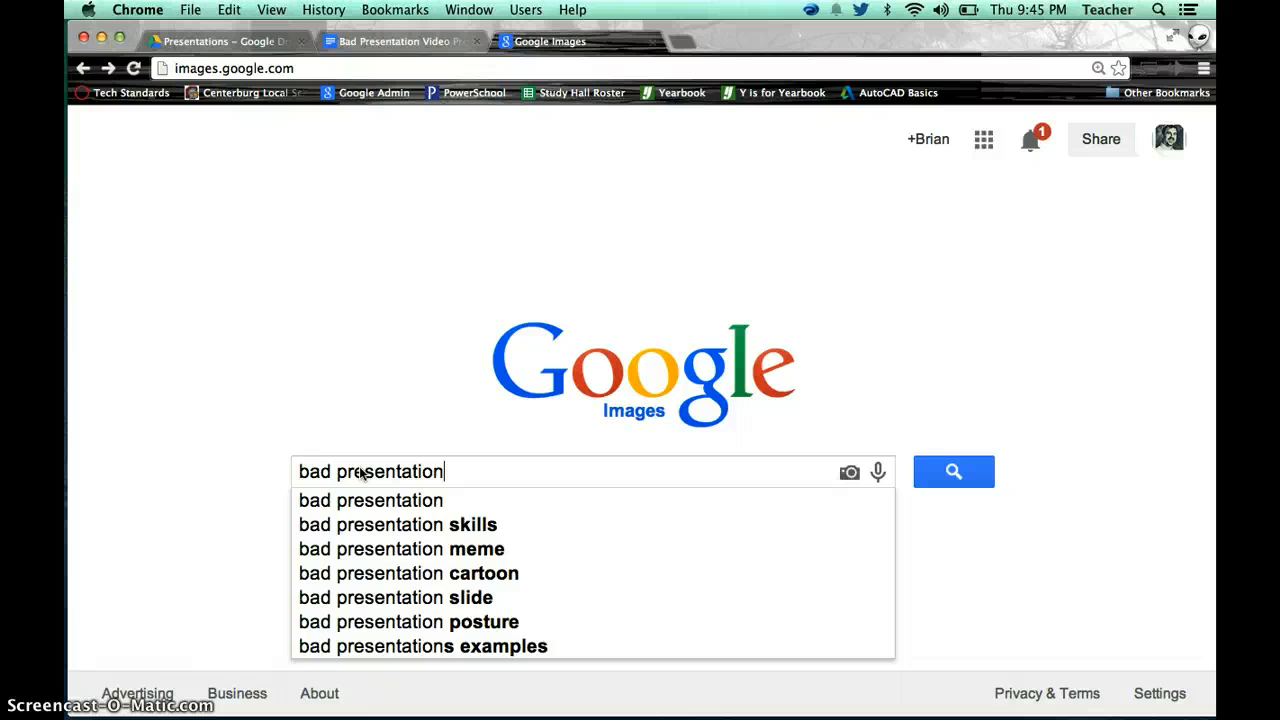
text(visual)
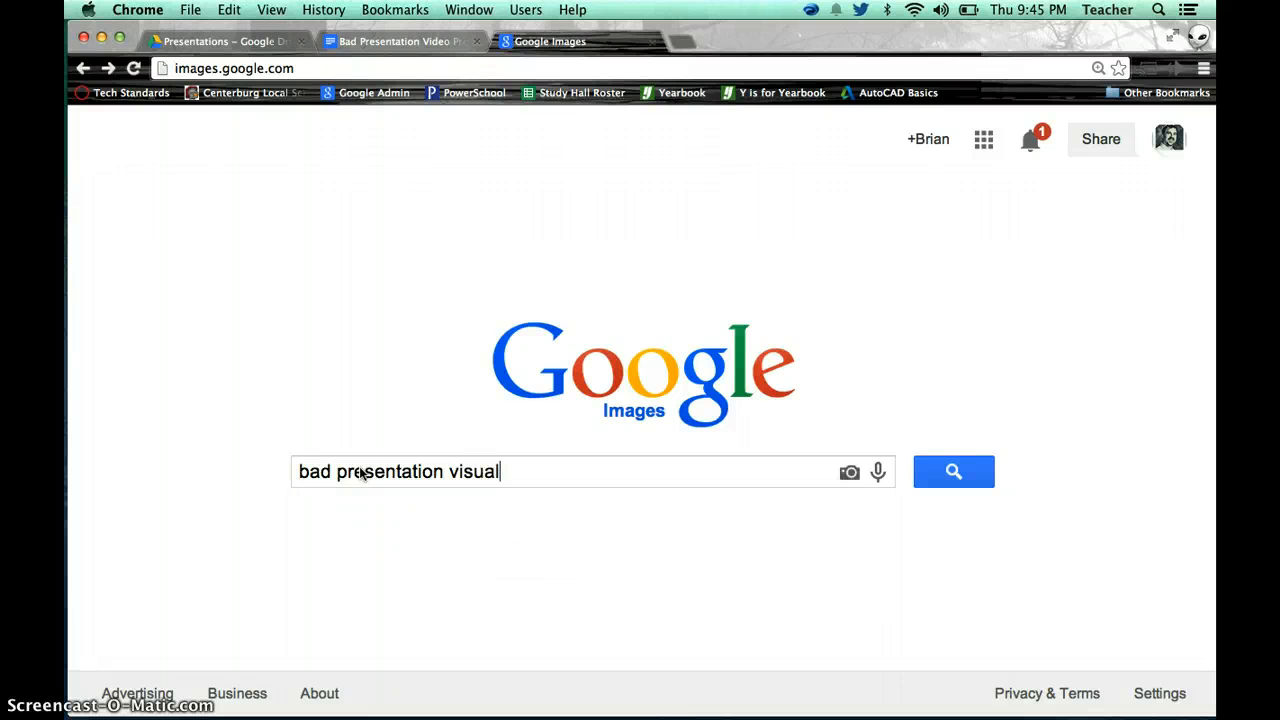
click(952, 472)
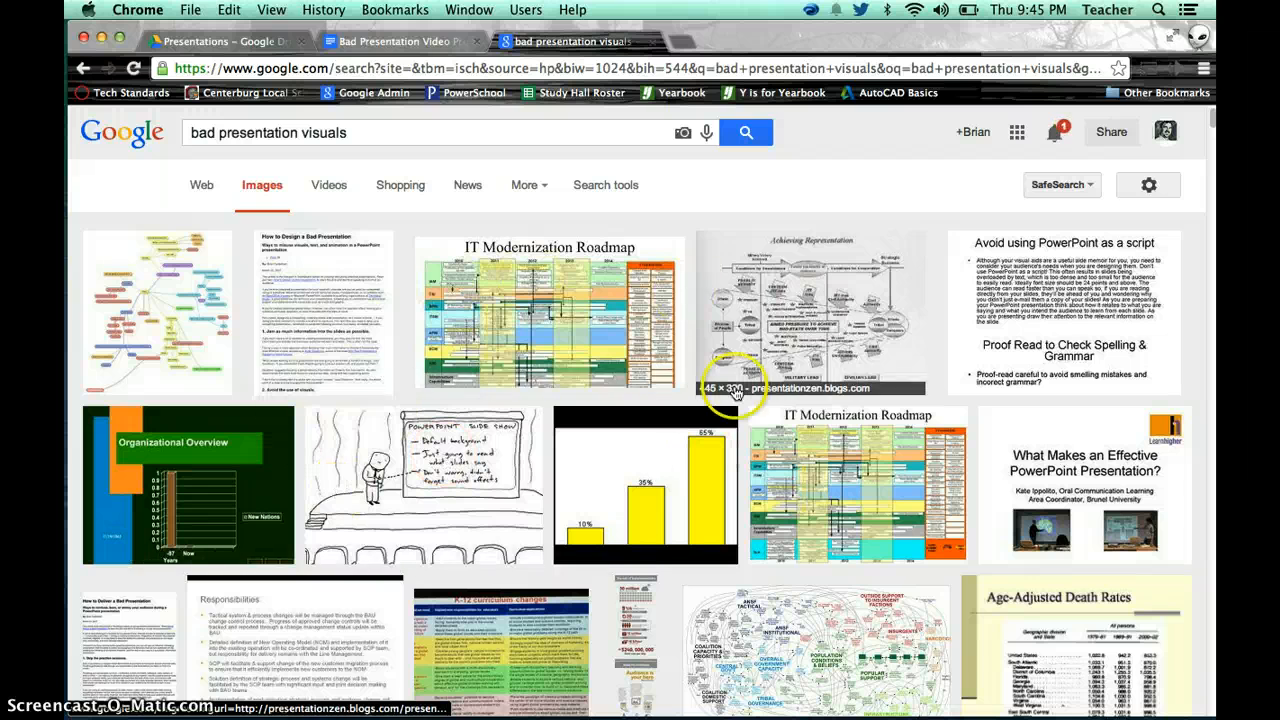
scroll(down, 3)
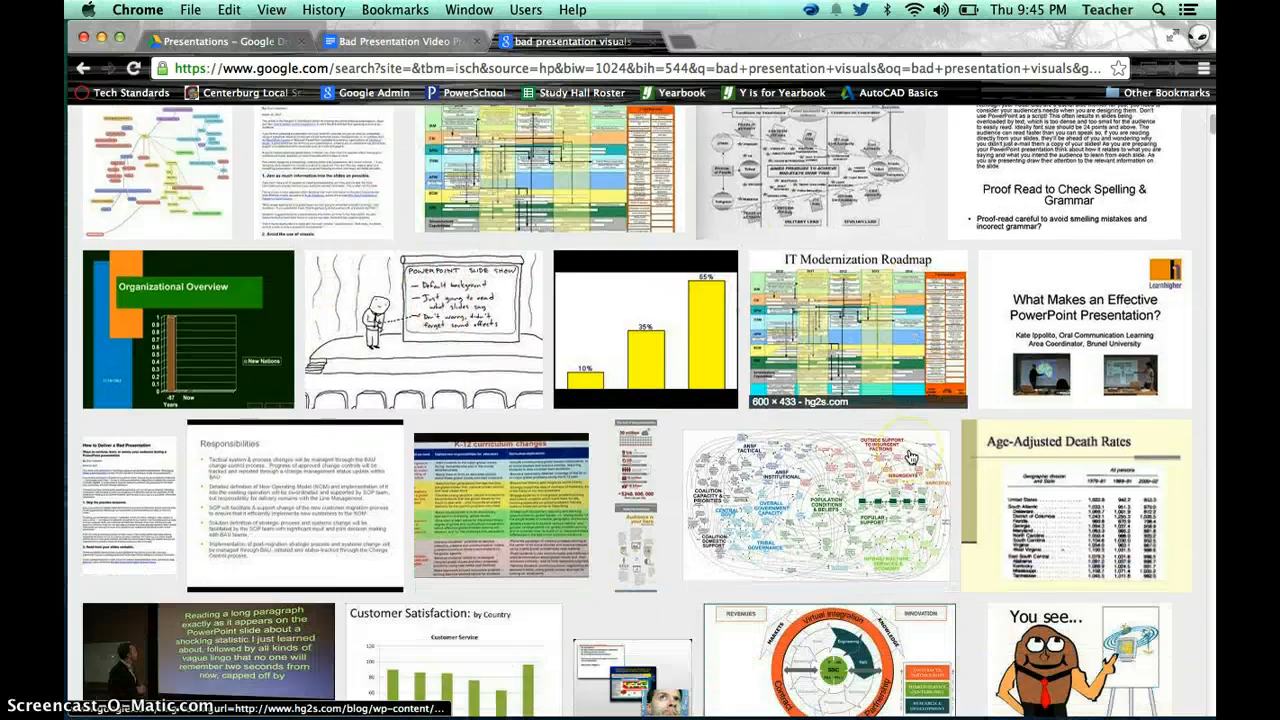
scroll(up, 3)
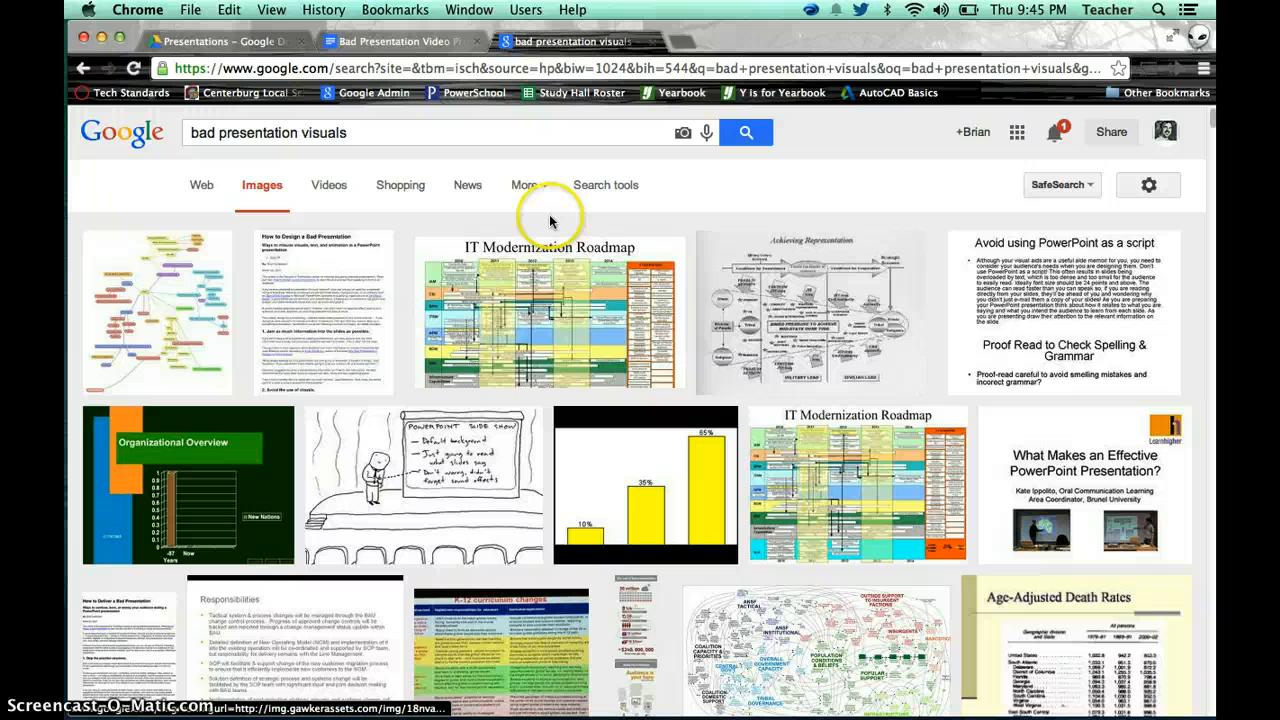
mouse_move(552, 304)
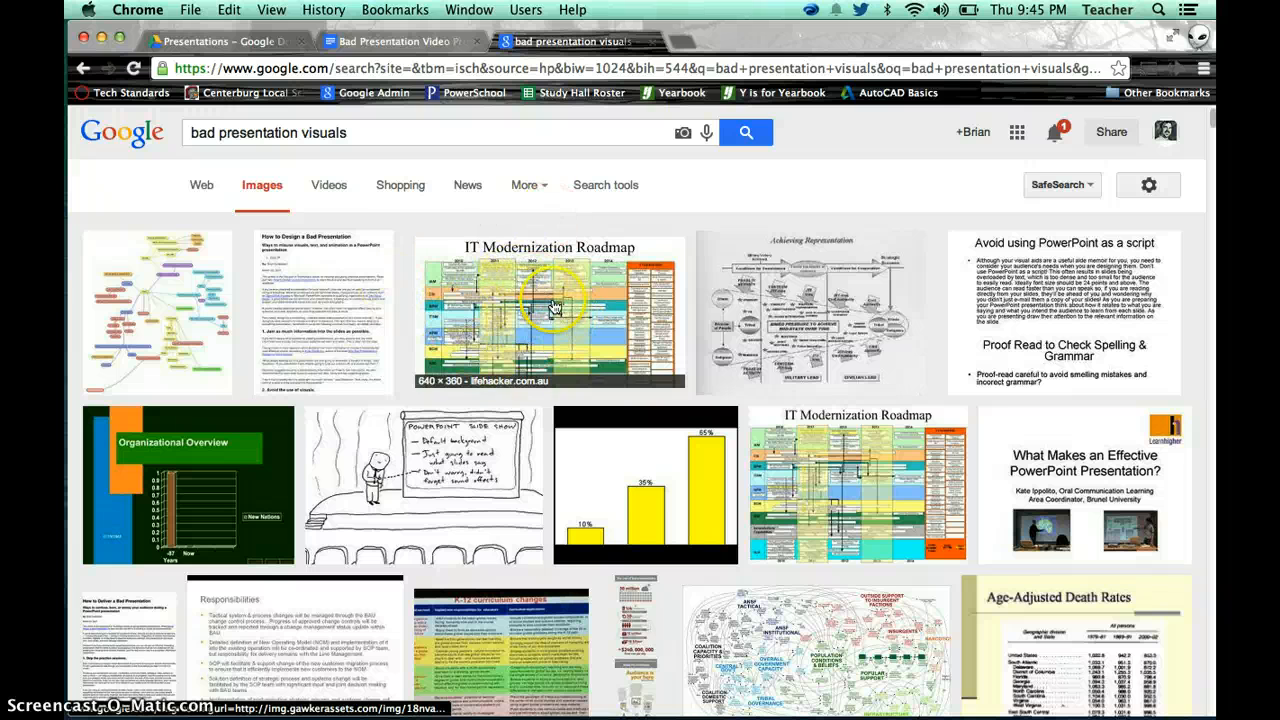
mouse_move(568, 316)
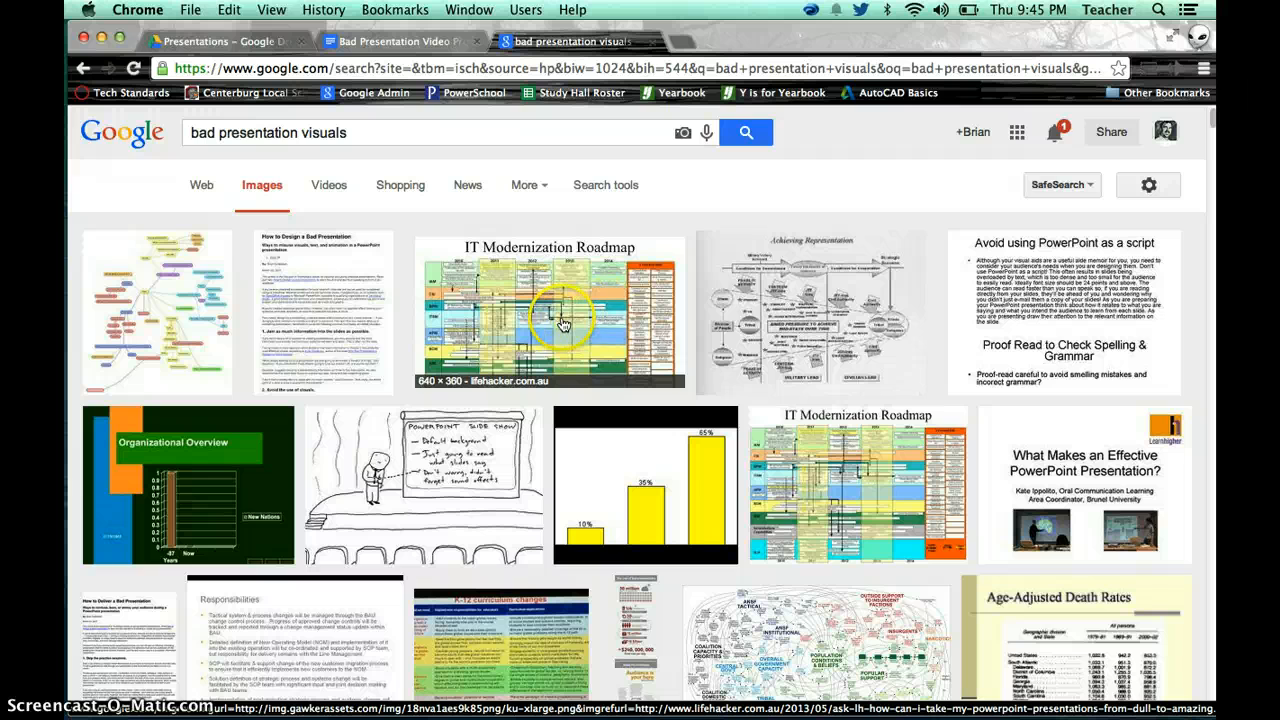
Step: Preview the IT Modernization Roadmap result and view the image alone at full size
click(548, 312)
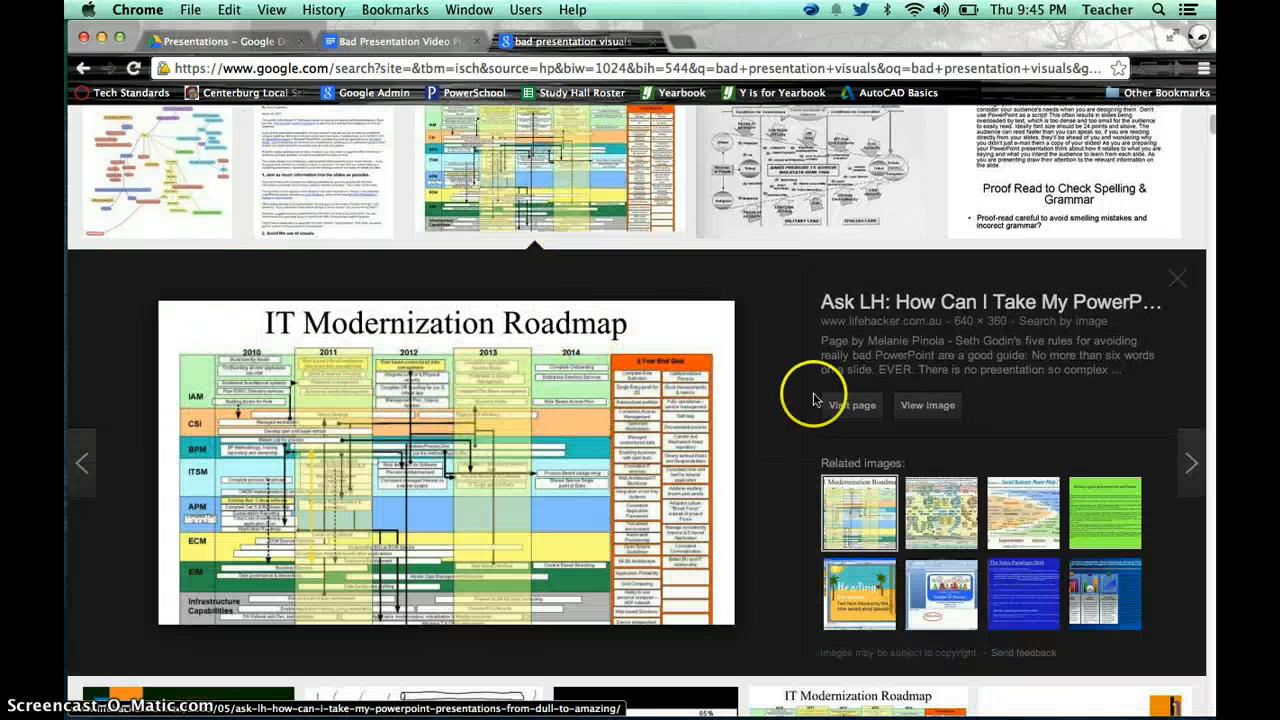
mouse_move(590, 324)
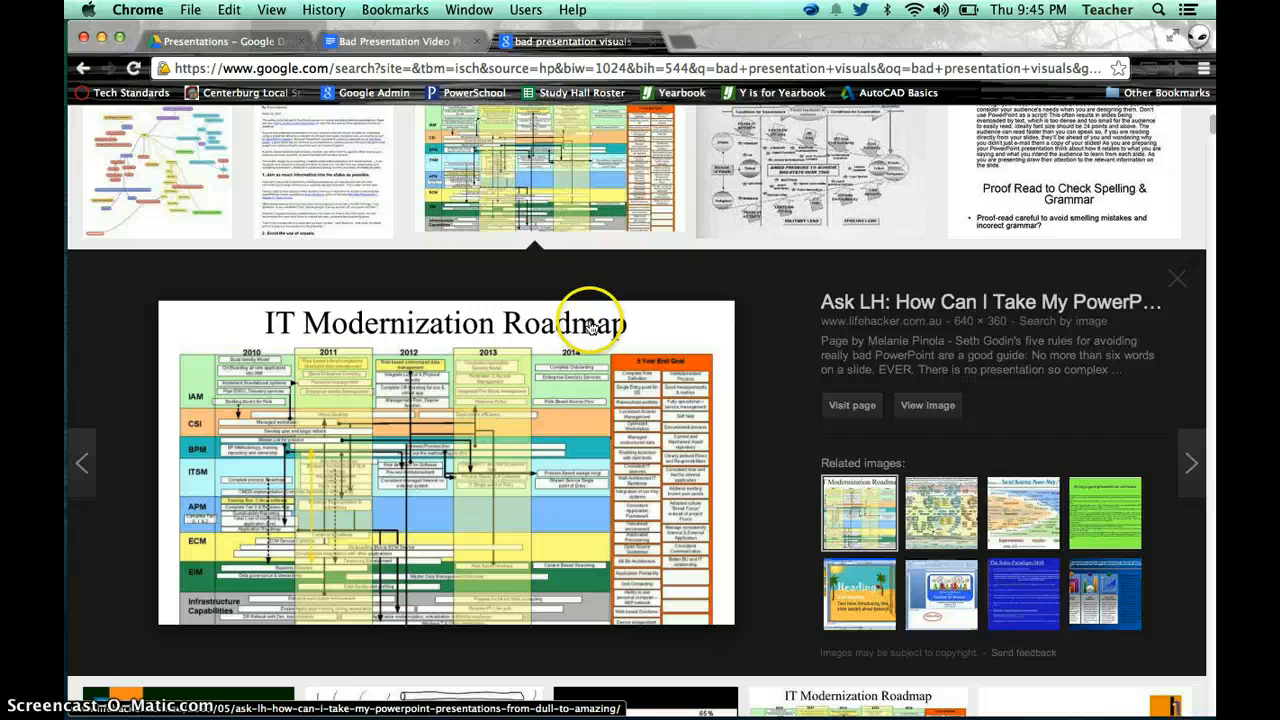
mouse_move(896, 356)
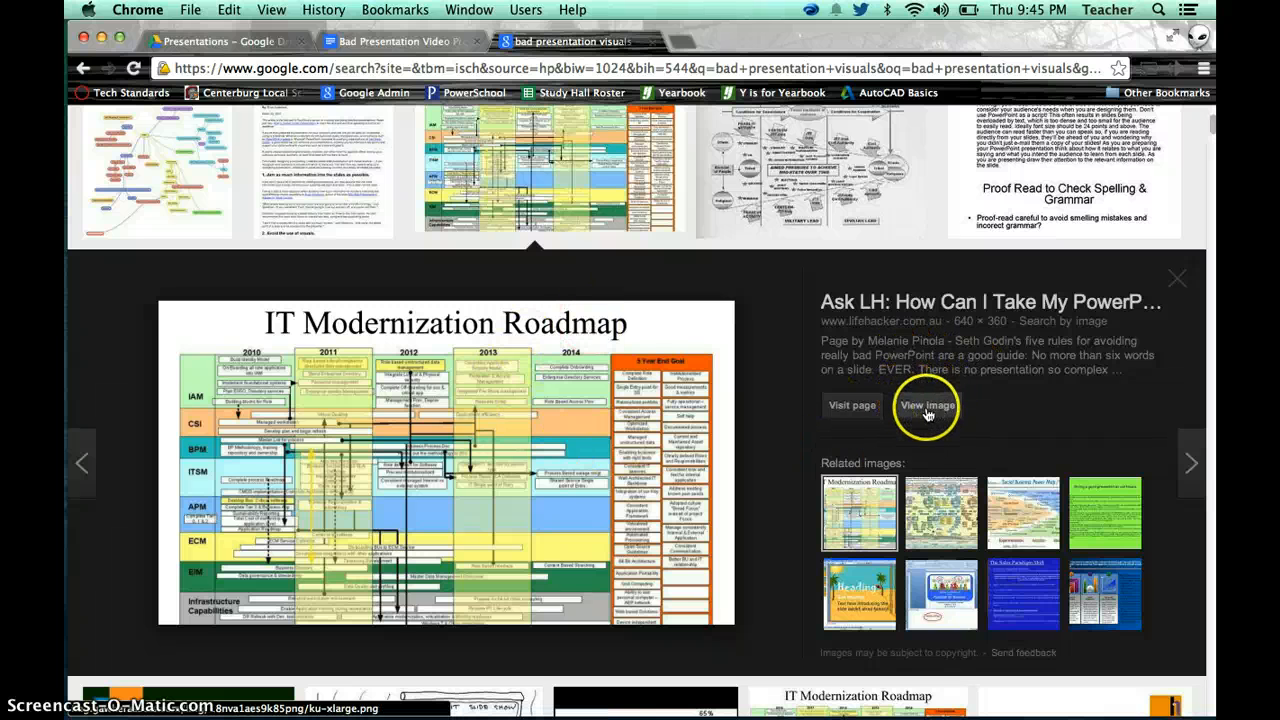
click(926, 404)
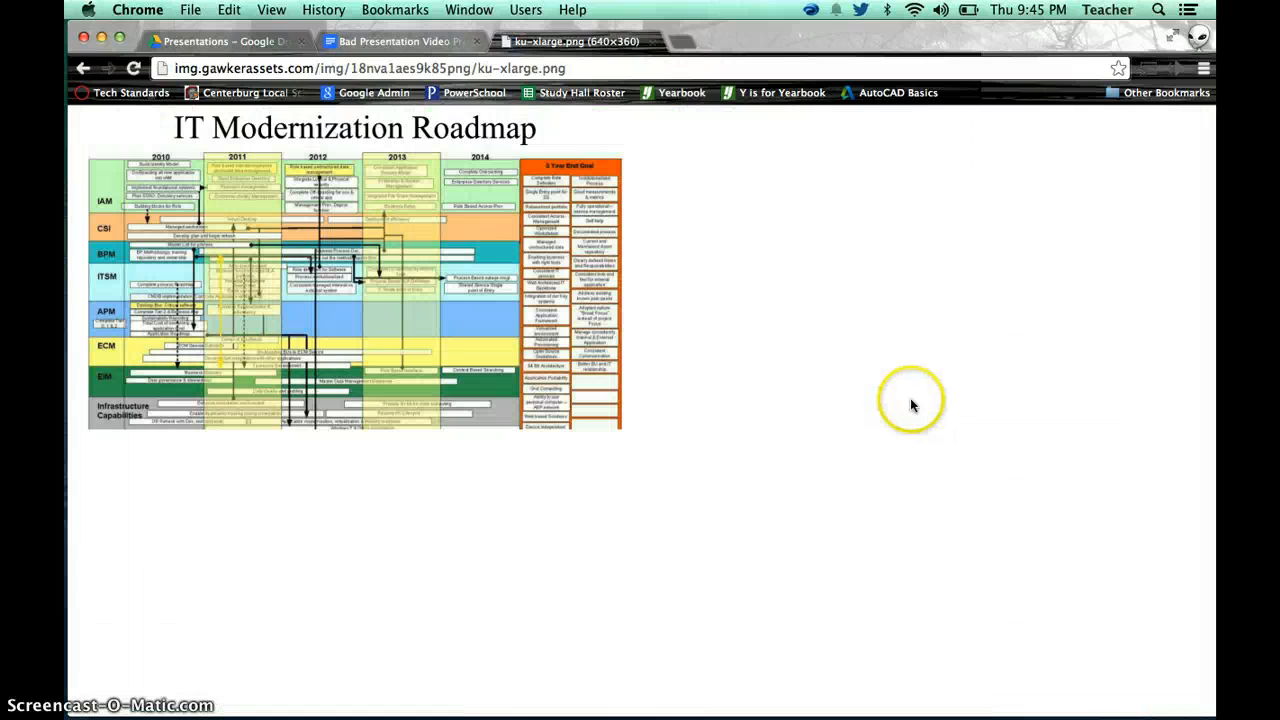
mouse_move(310, 224)
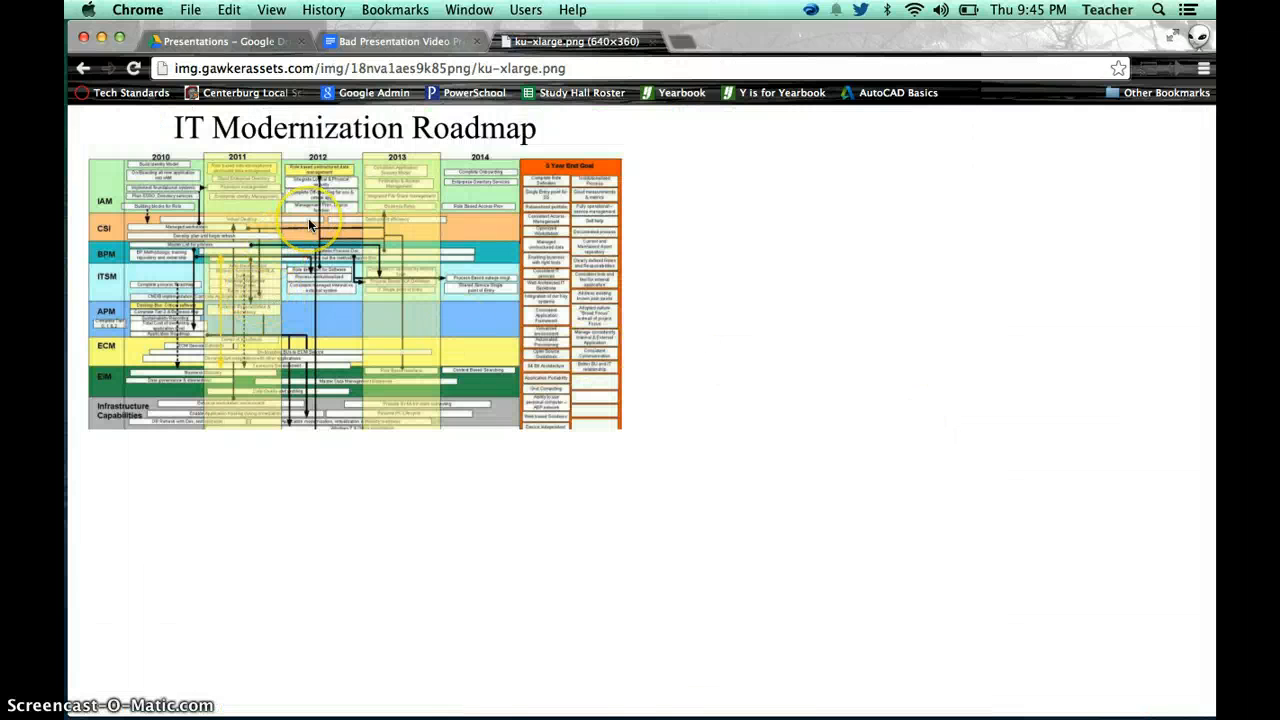
Step: Bring up the image's context menu to copy its web address
right_click(310, 224)
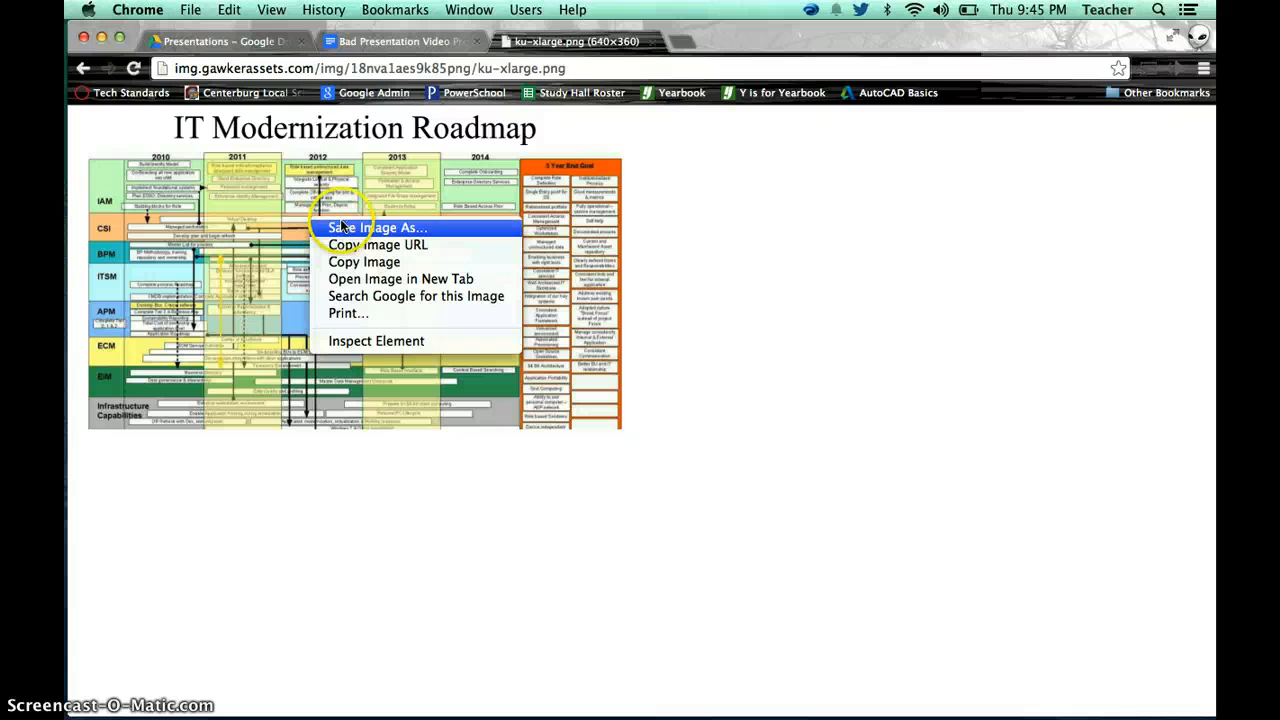
mouse_move(420, 262)
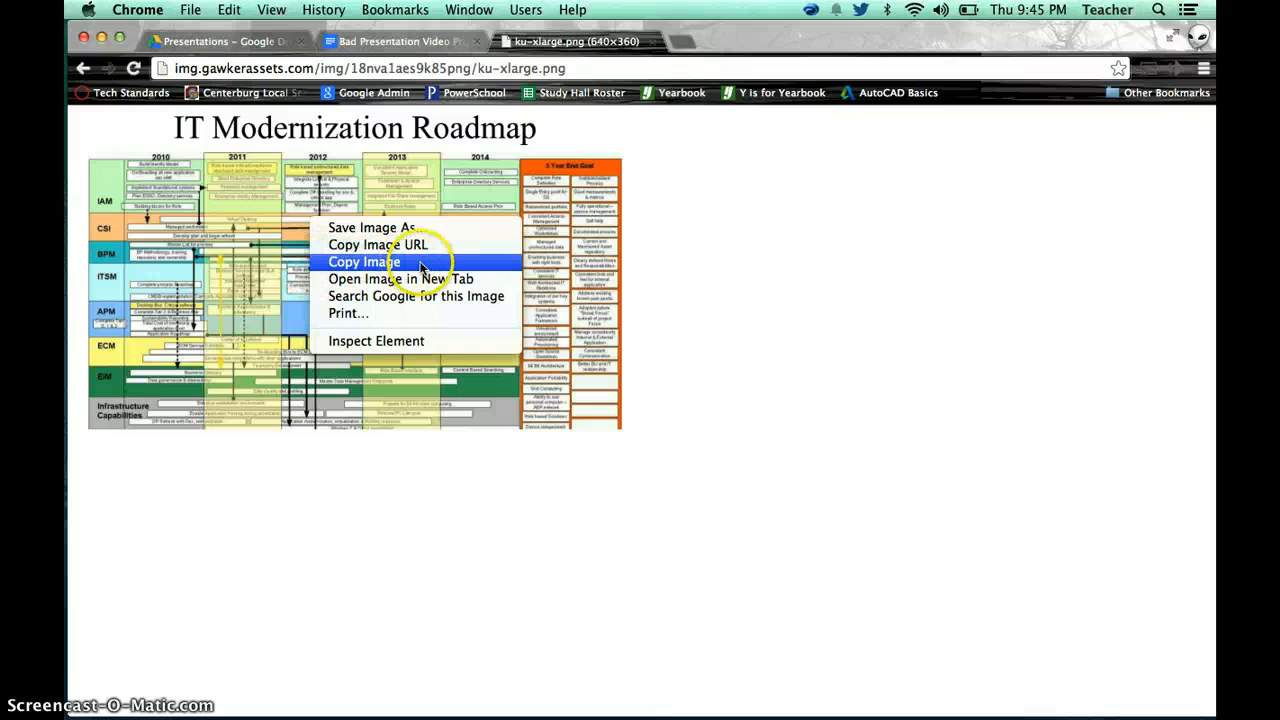
mouse_move(424, 244)
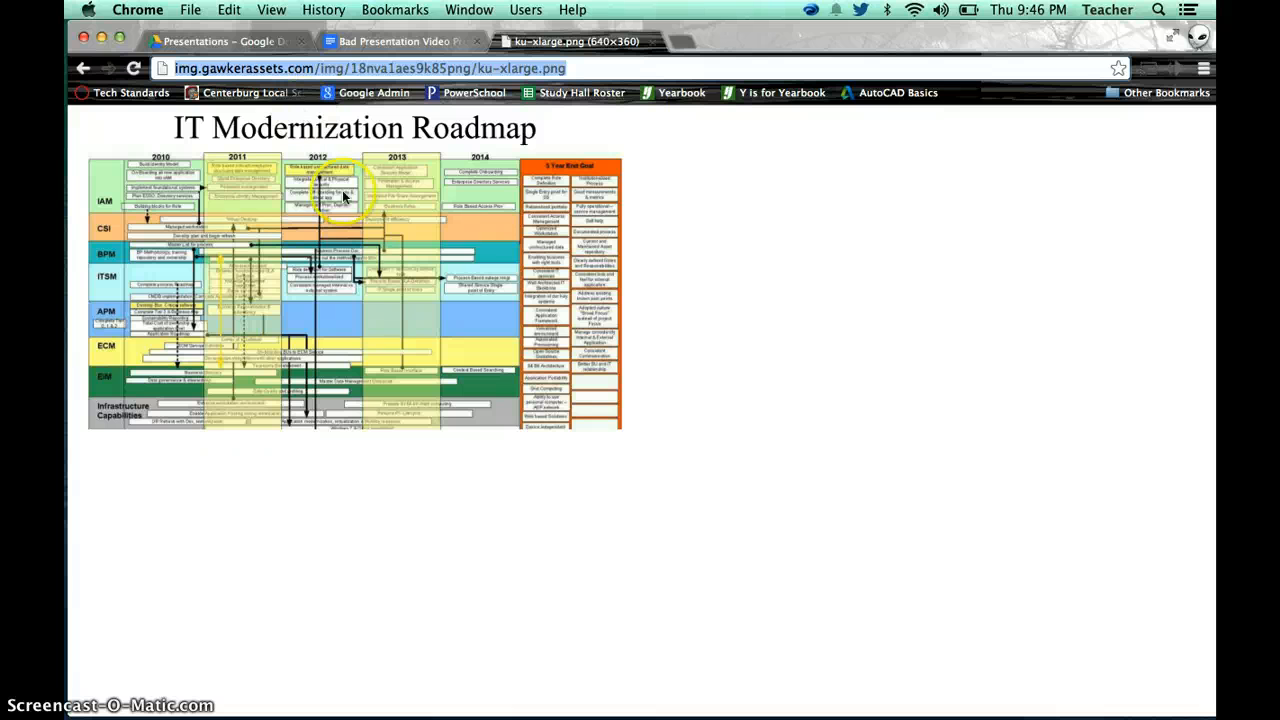
mouse_move(276, 330)
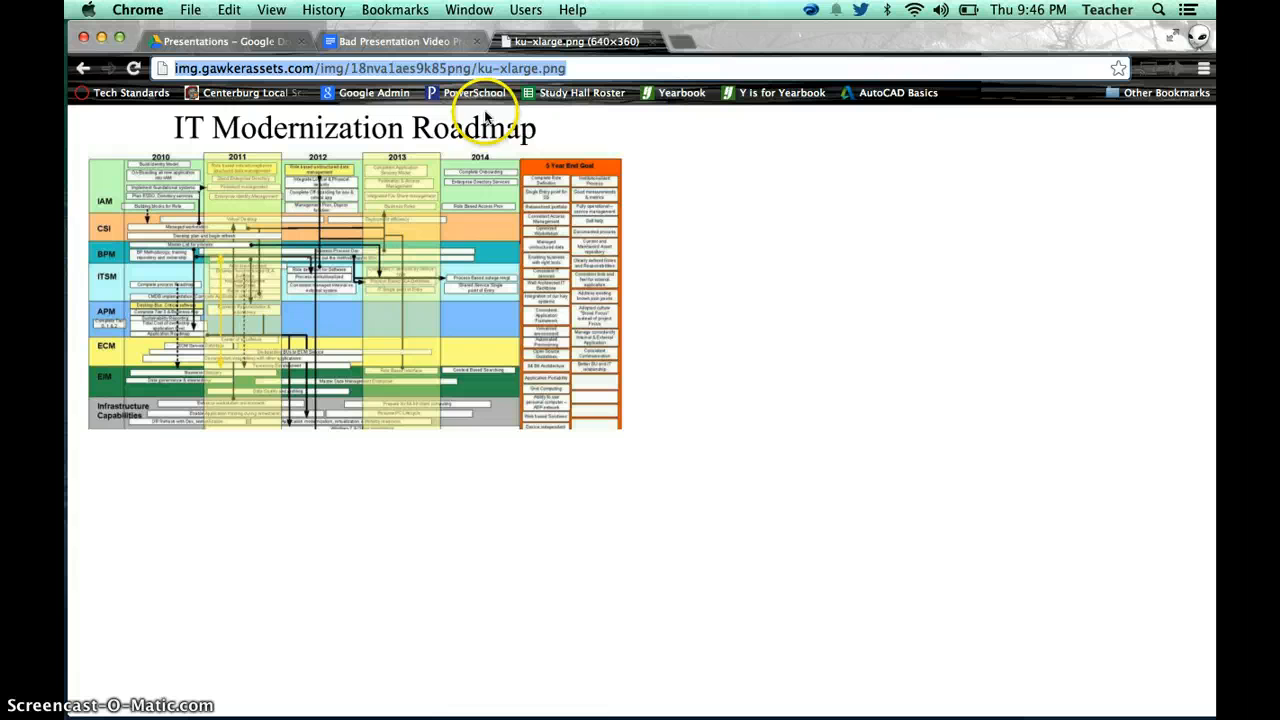
click(396, 40)
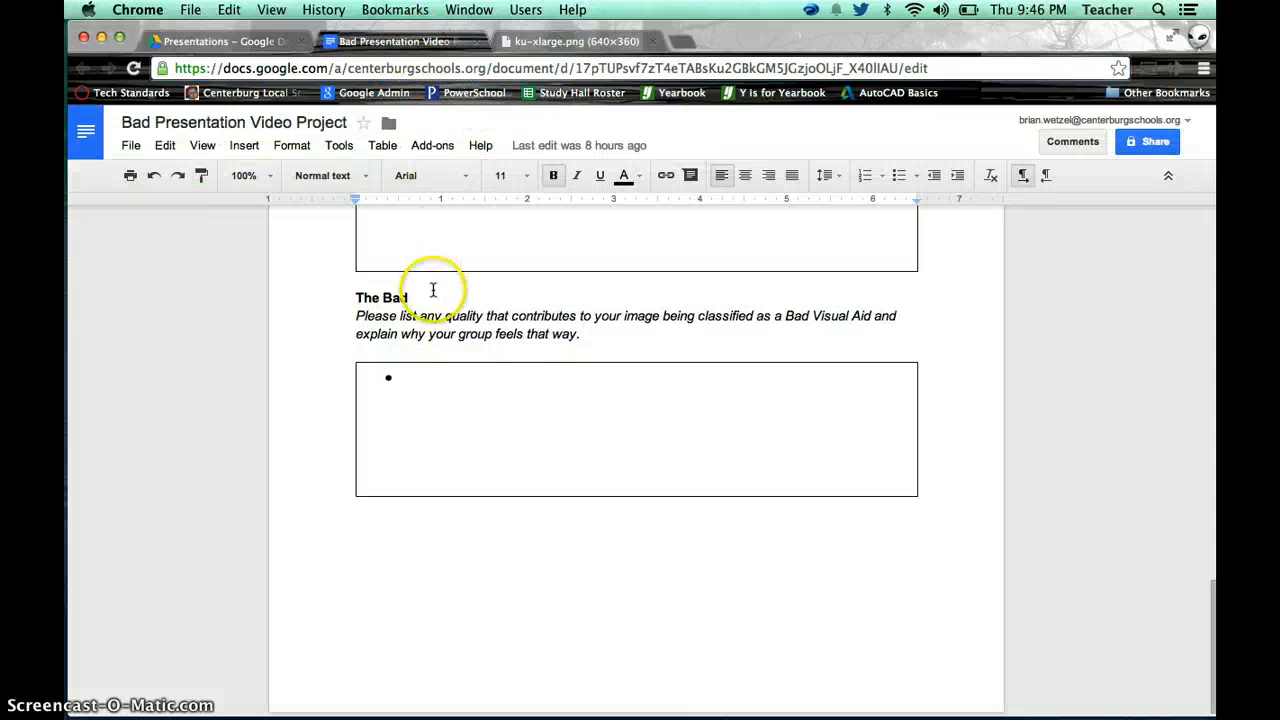
scroll(up, 3)
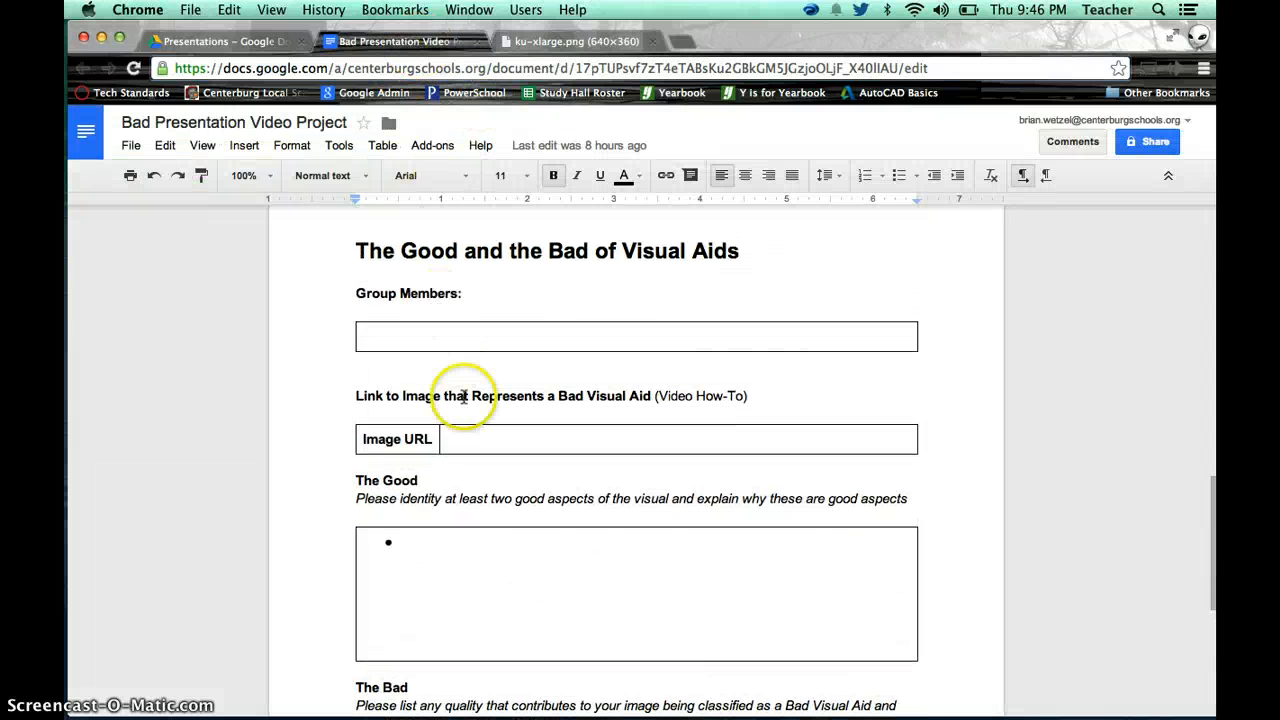
click(468, 440)
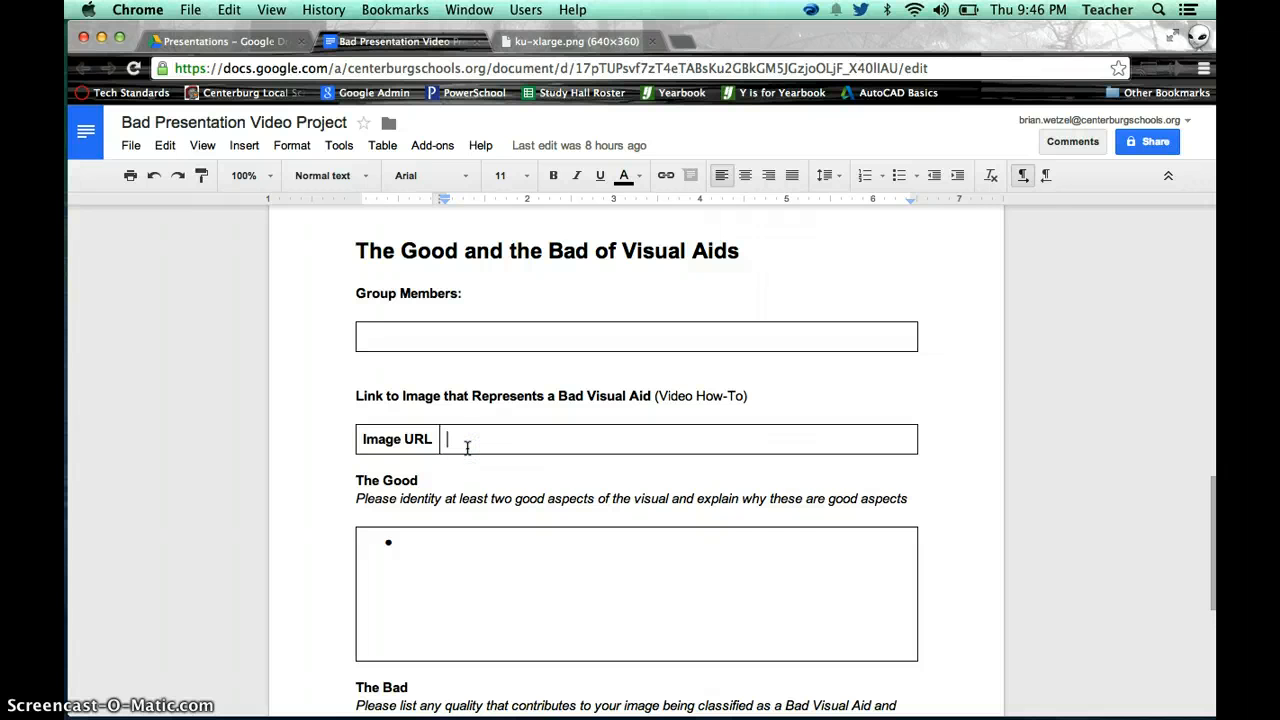
text(http://img.gawkerassets.com/img/18nva1aes9k85png/ku-xlarge.png)
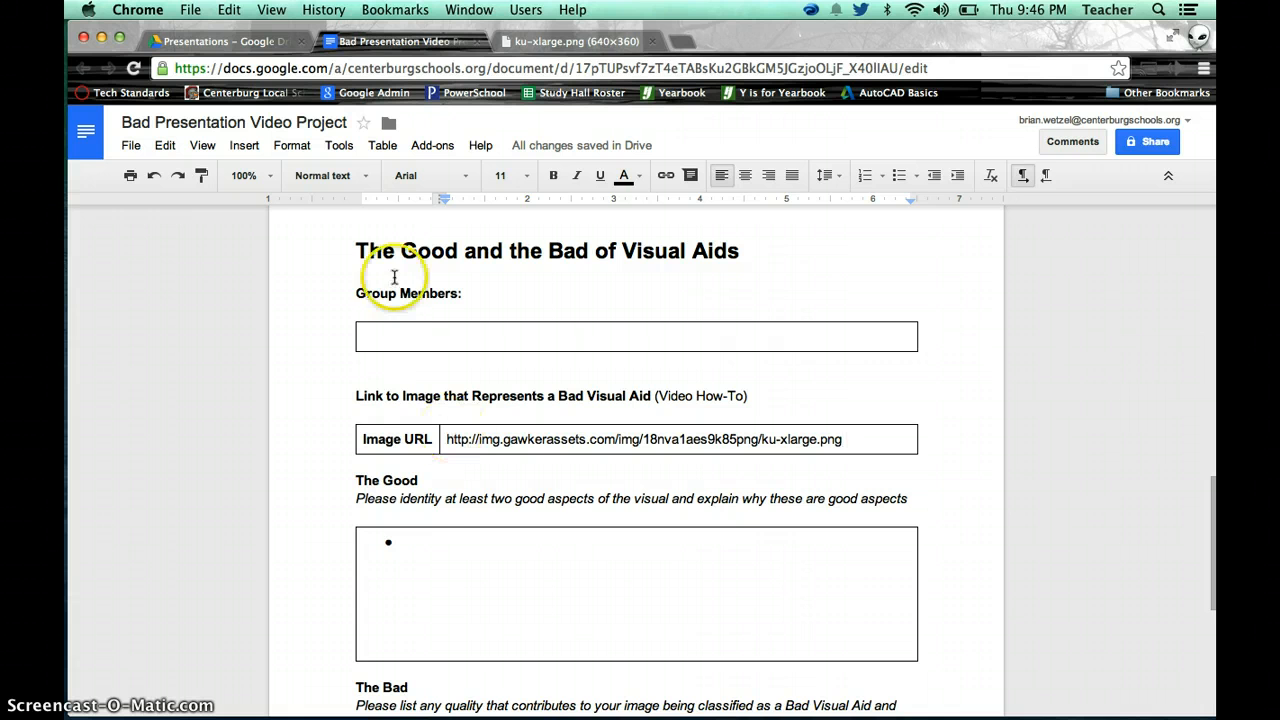
mouse_move(444, 480)
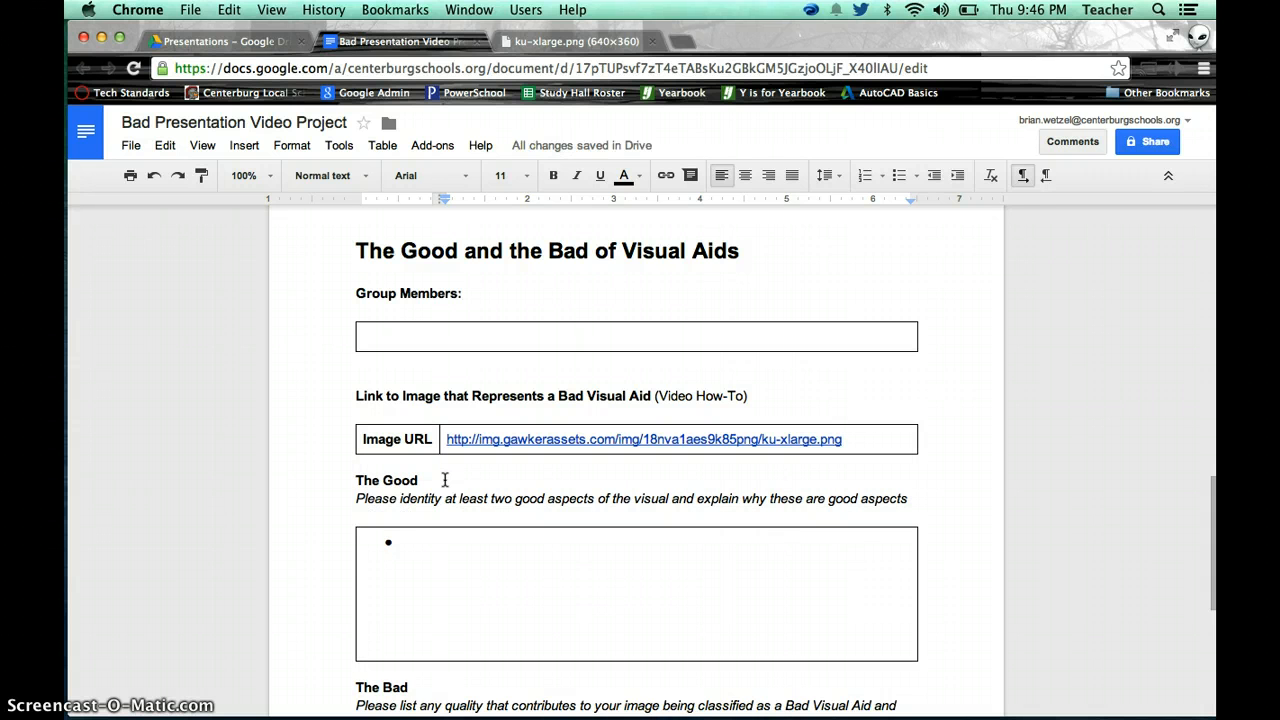
mouse_move(648, 440)
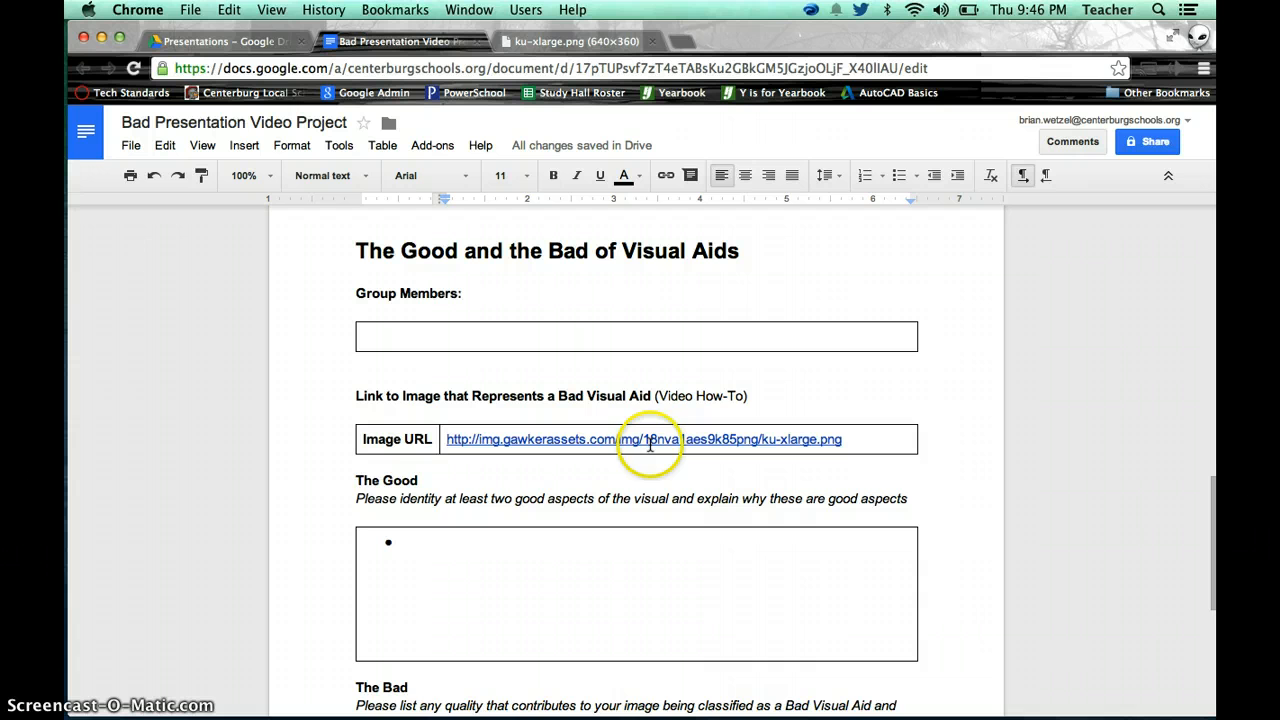
Step: Follow the pasted link to confirm it opens the roadmap image, then return to the document
click(644, 440)
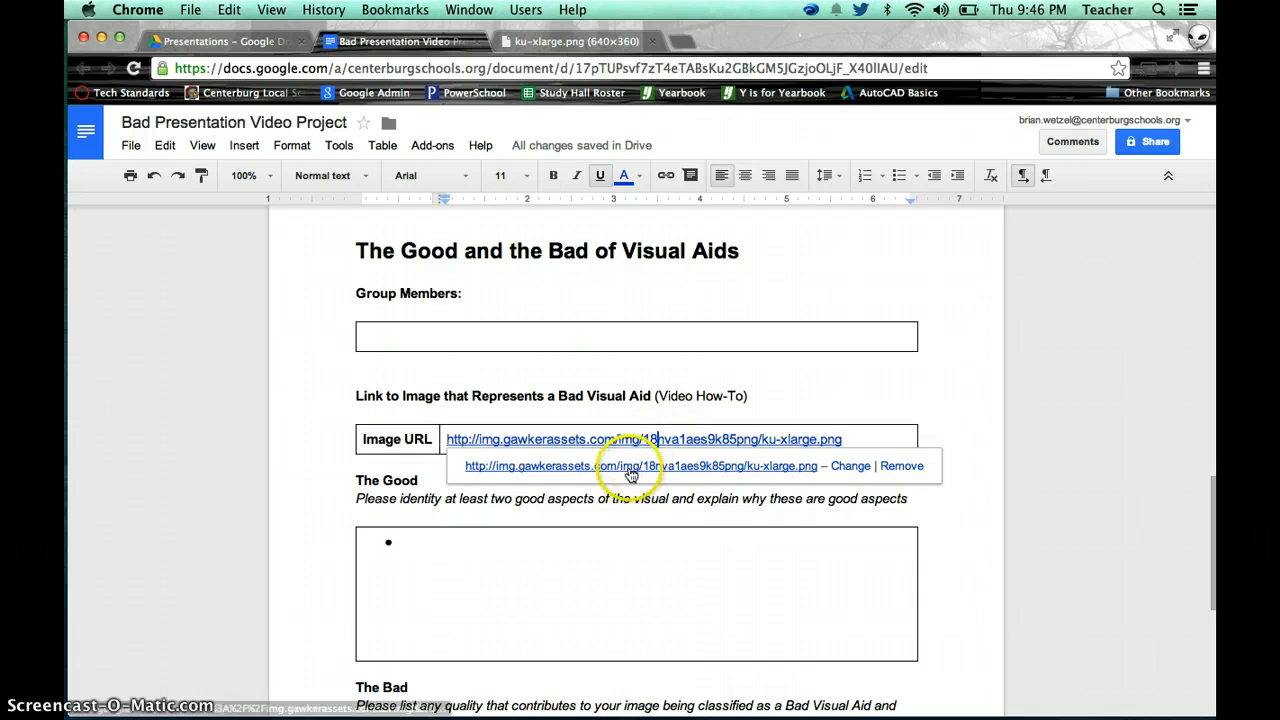
click(640, 466)
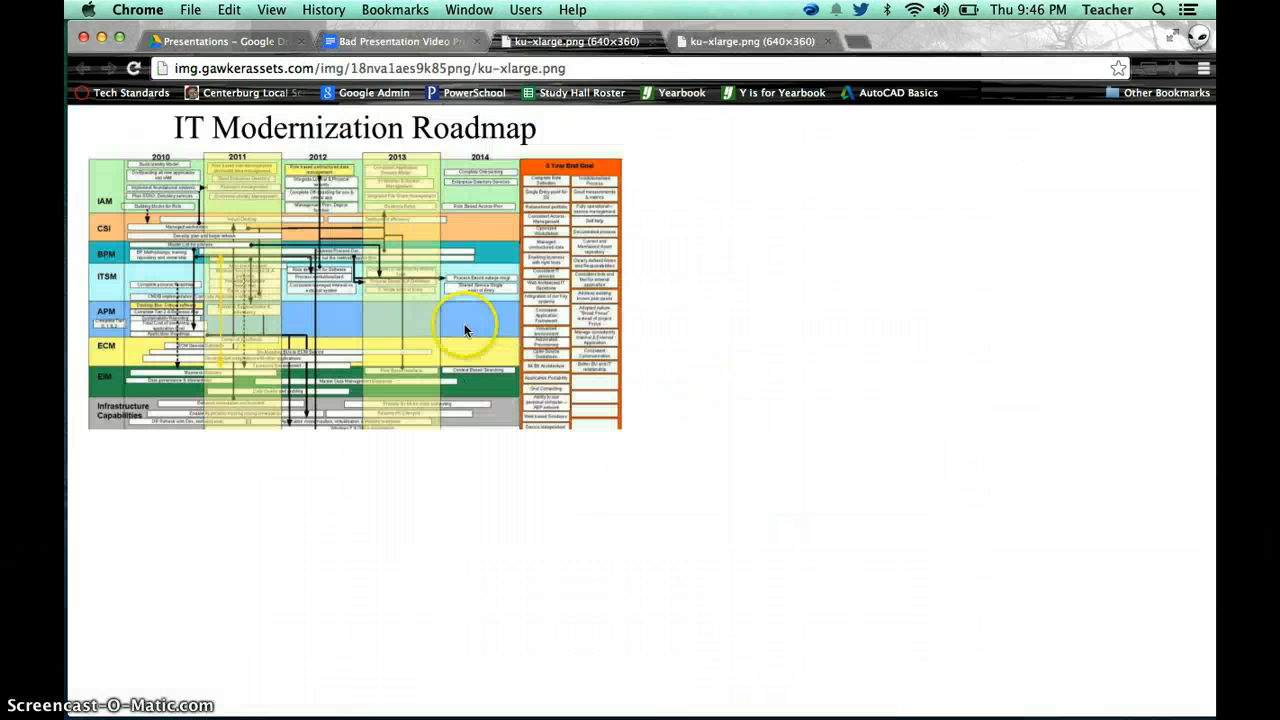
click(396, 40)
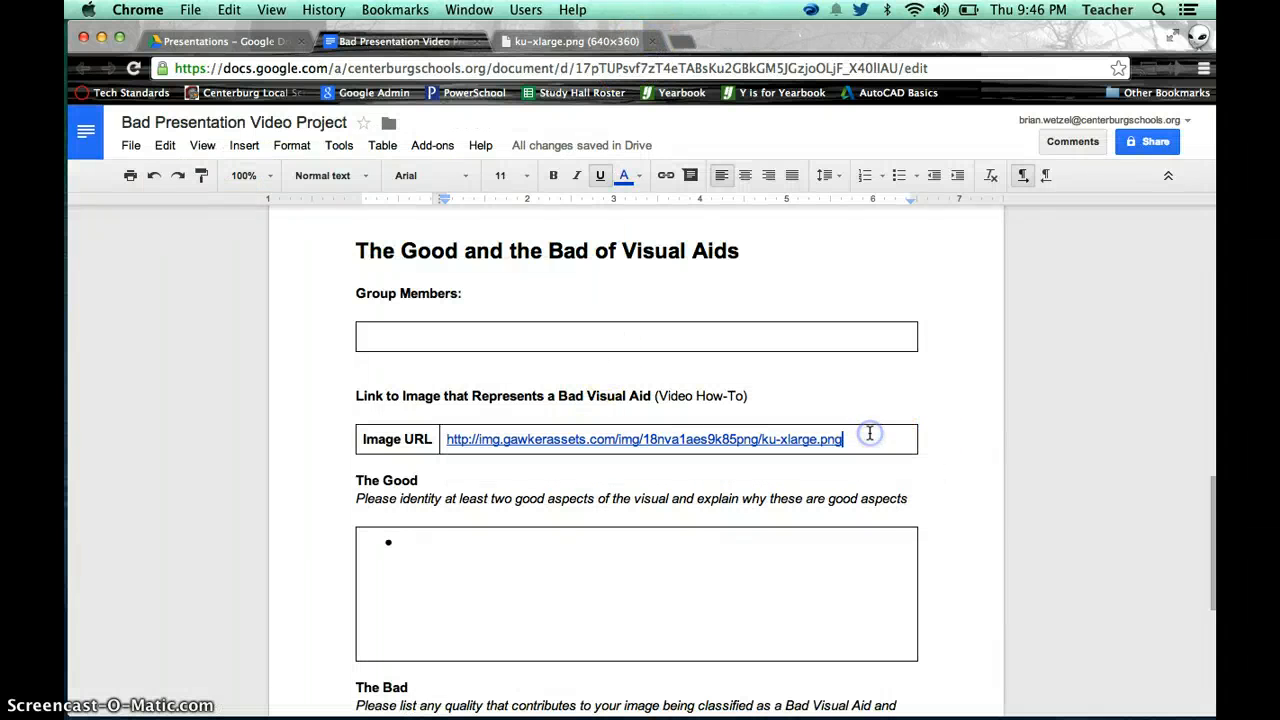
mouse_move(852, 444)
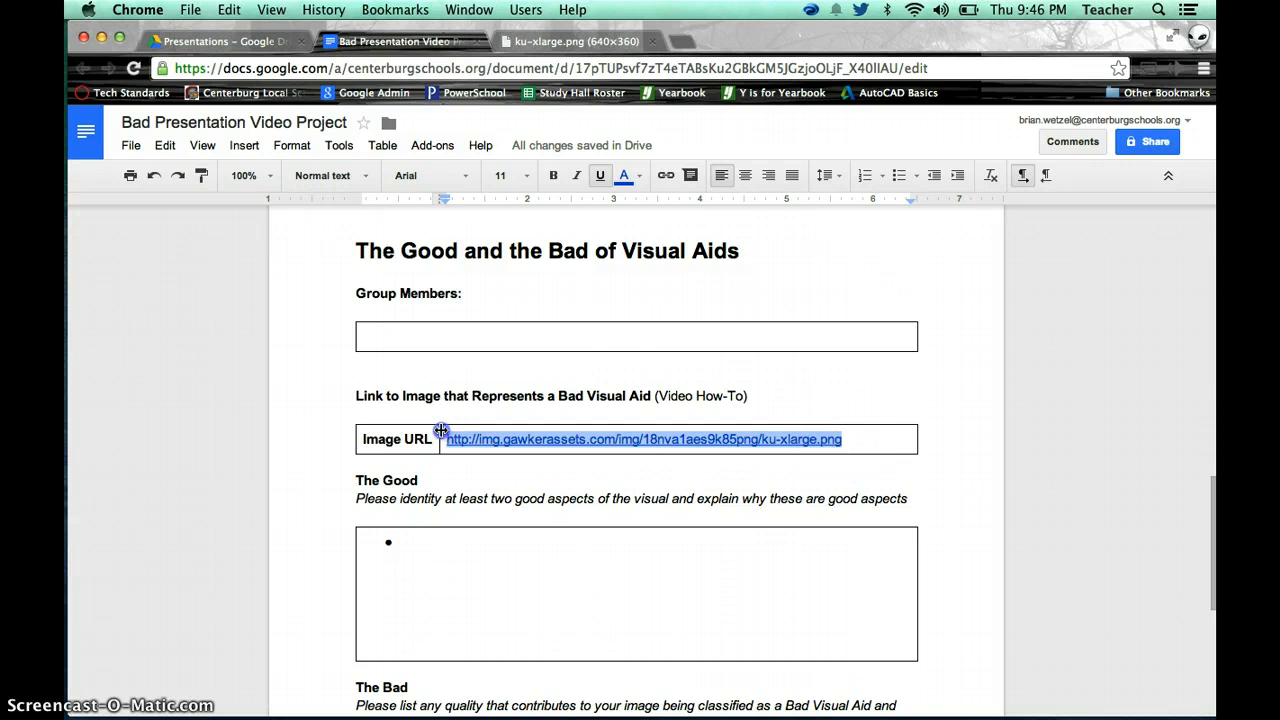
mouse_move(744, 176)
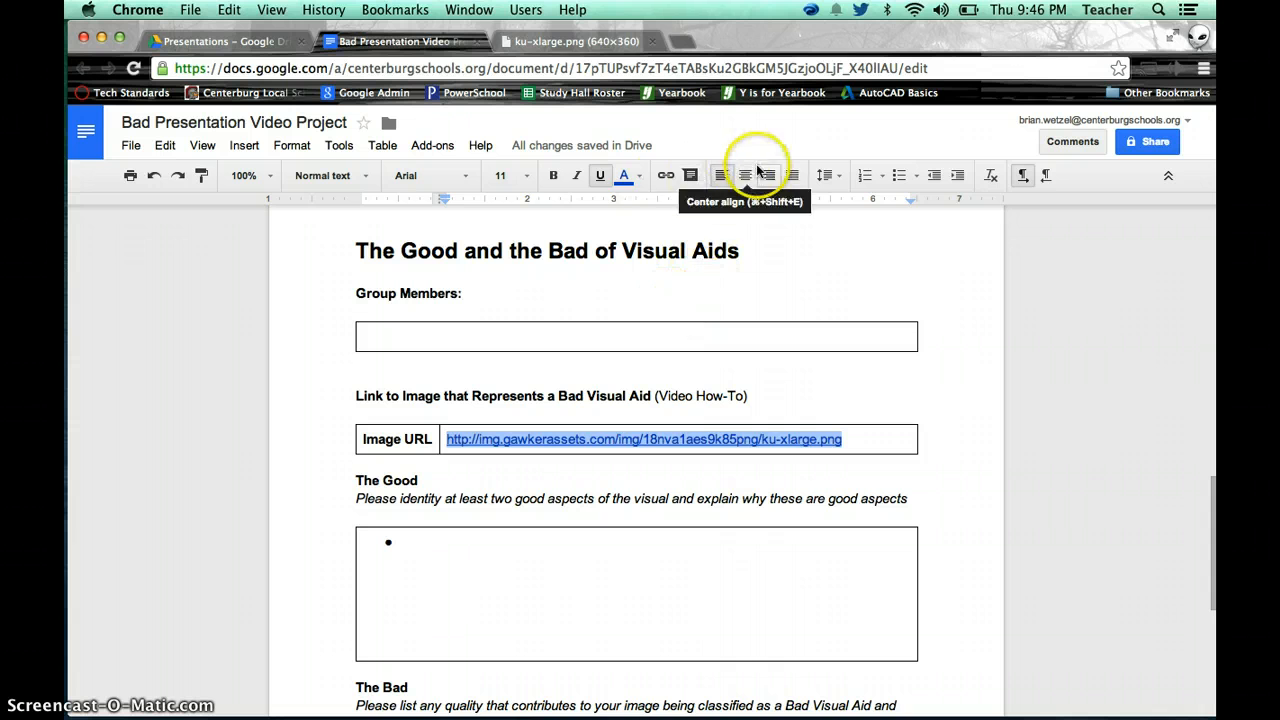
mouse_move(666, 176)
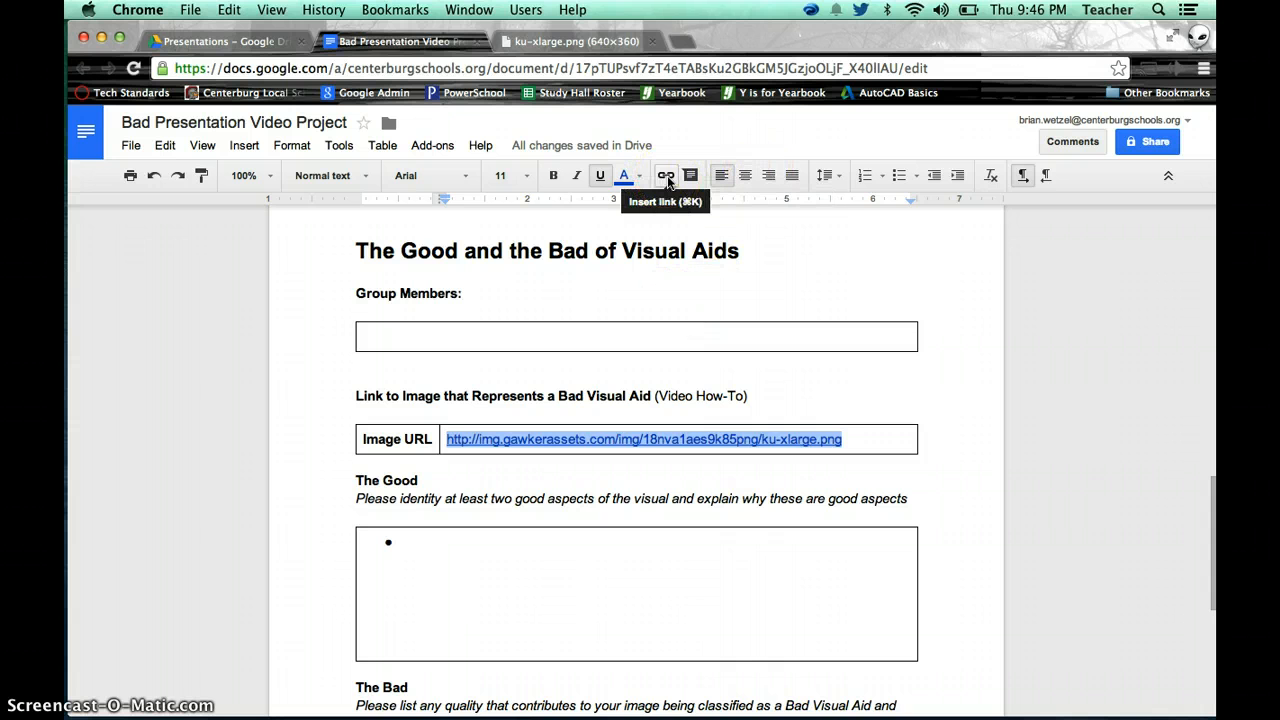
Step: Apply a hyperlink to the Image URL text via the Insert link toolbar button
click(666, 176)
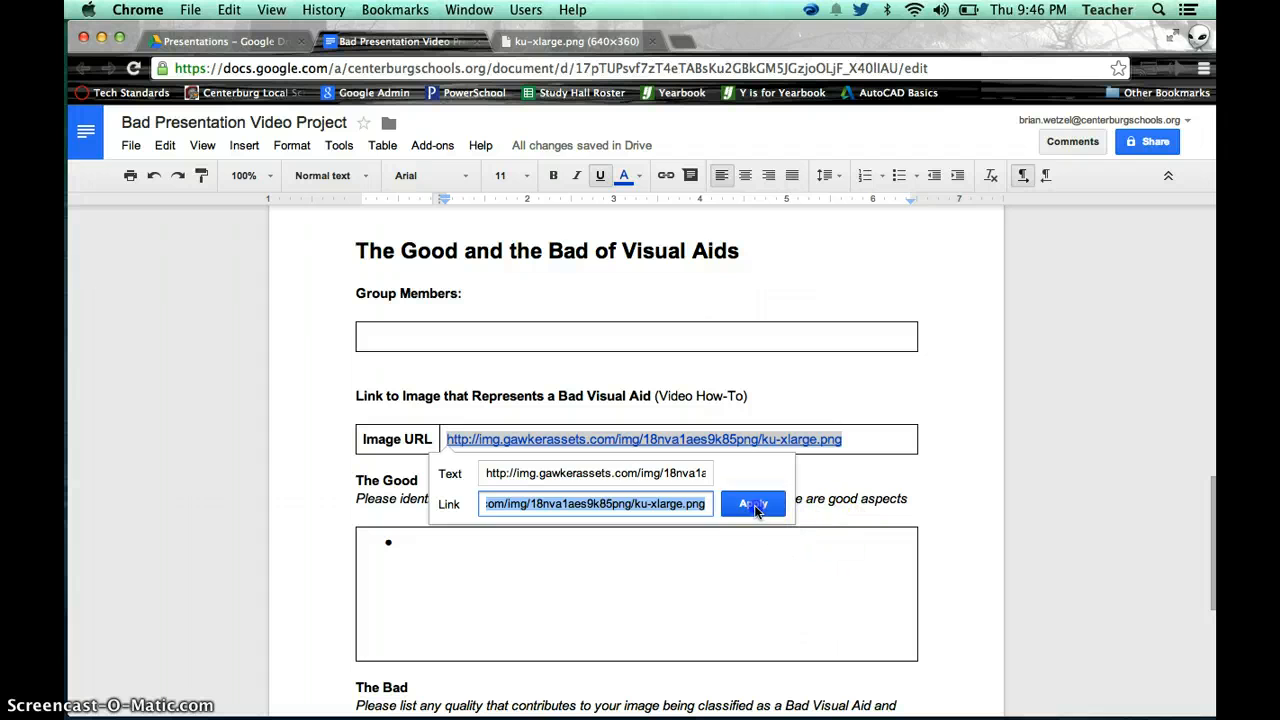
click(752, 504)
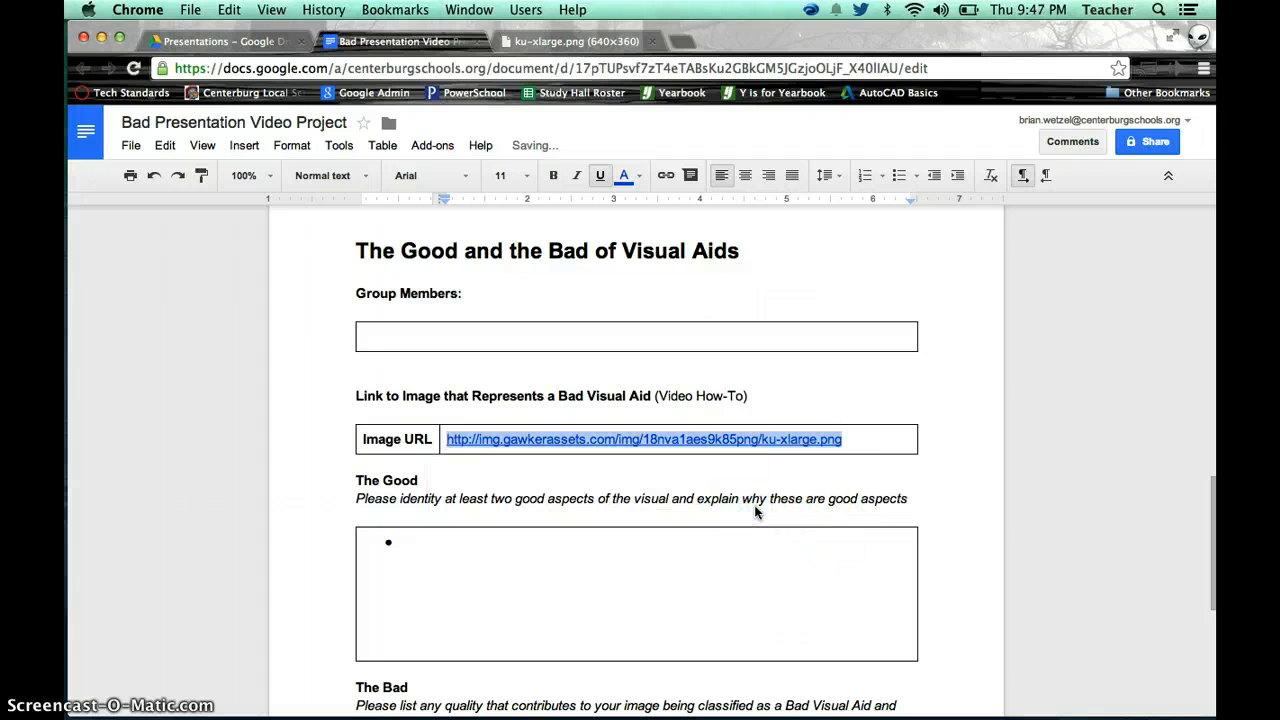